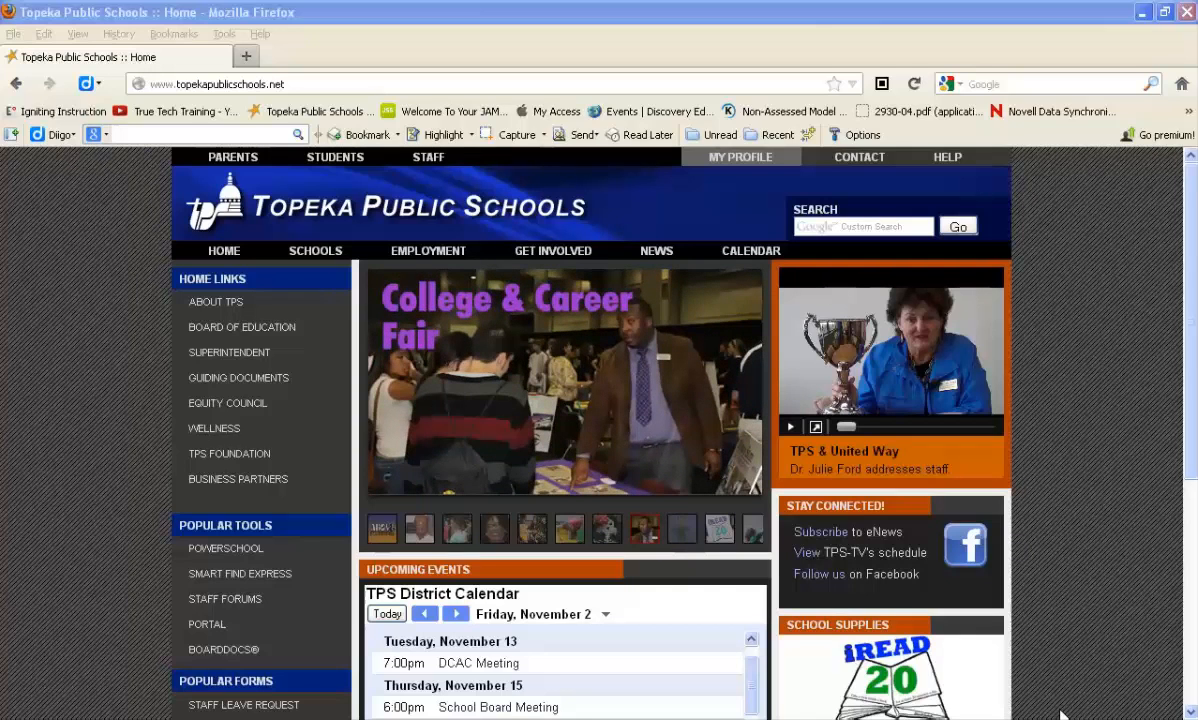
mouse_move(961, 600)
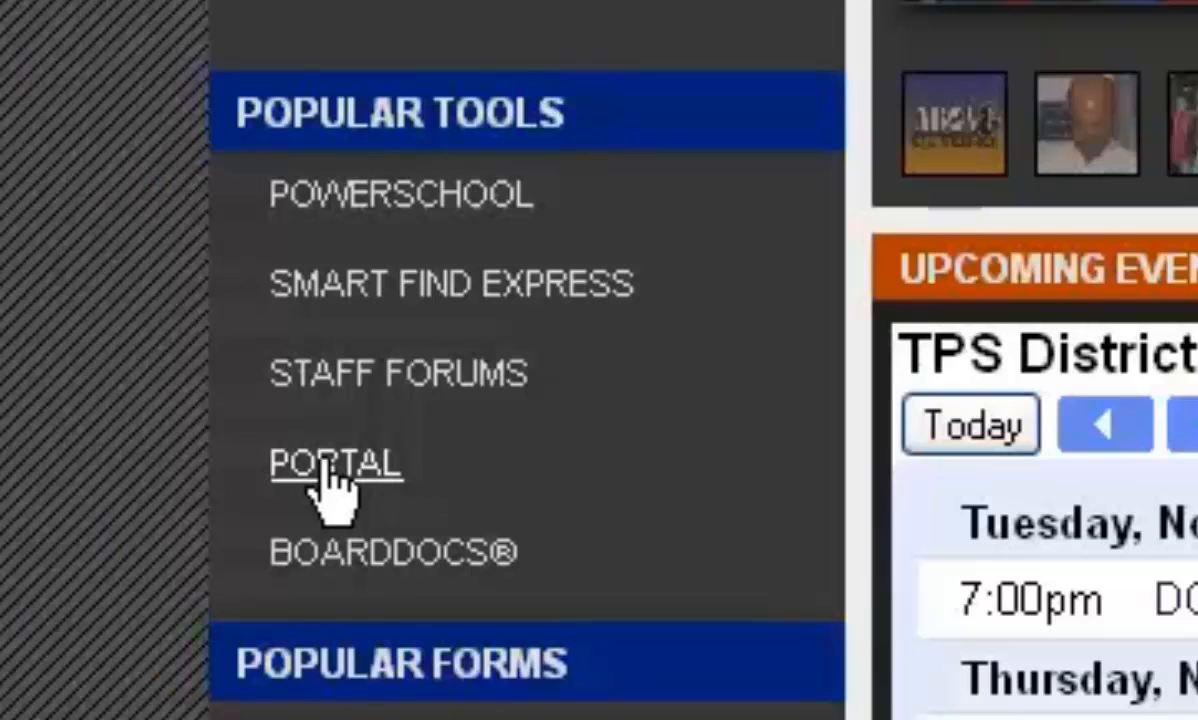
mouse_move(95, 360)
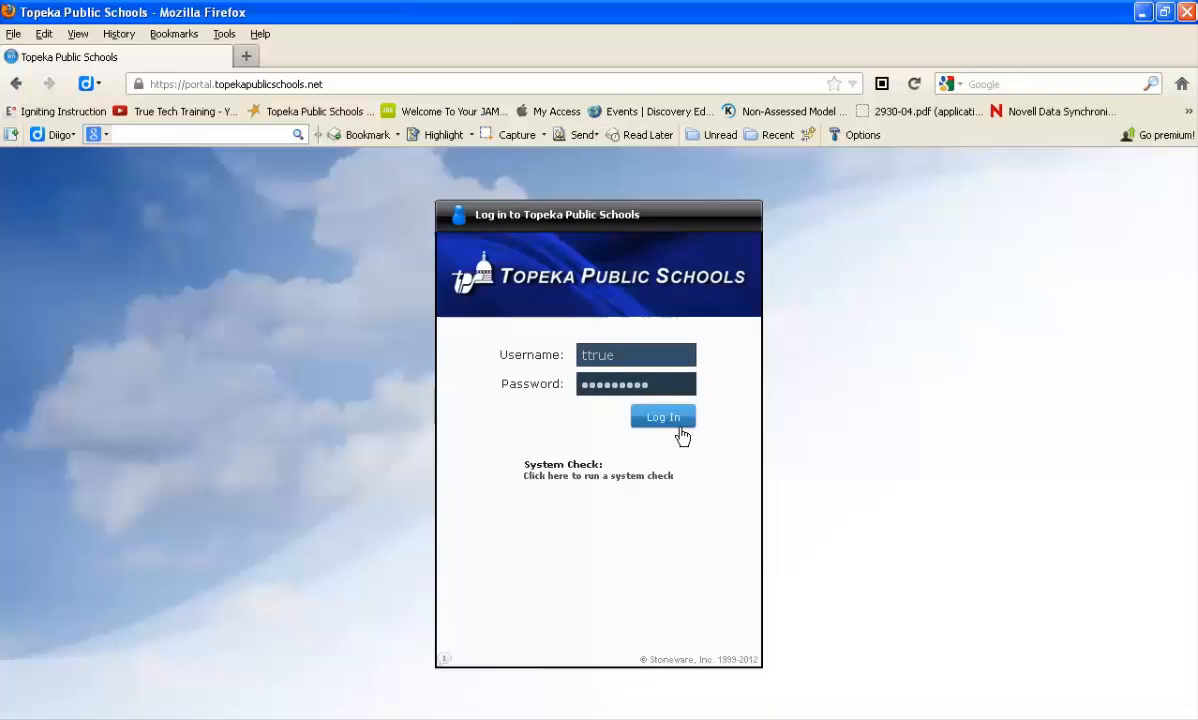
- Submit the filled-in username and password with Log In
left_click(663, 416)
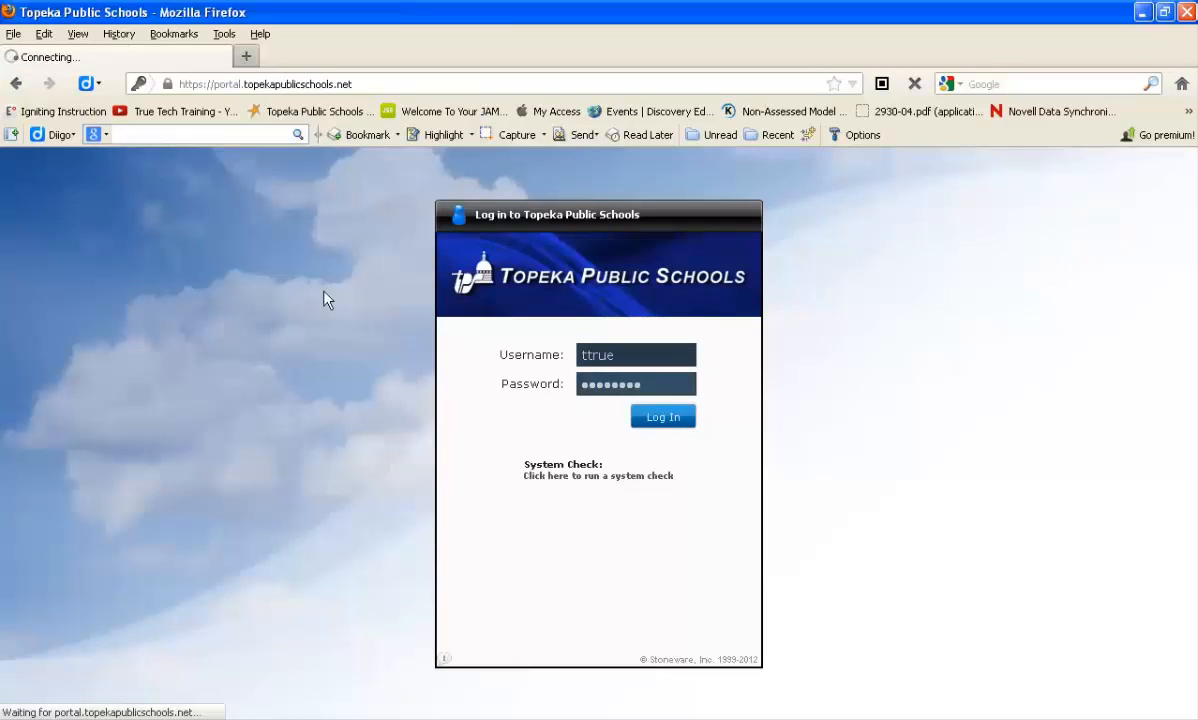
left_click(662, 416)
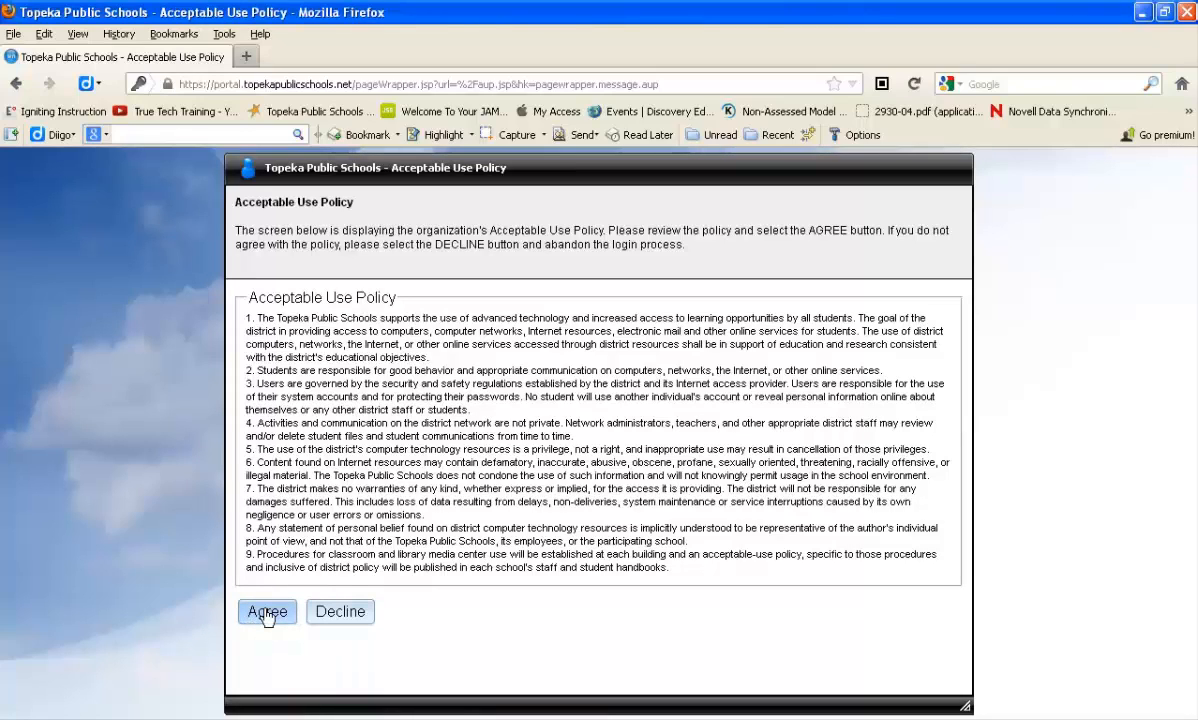
- Agree to the Acceptable Use Policy to reach the portal dashboard
left_click(267, 611)
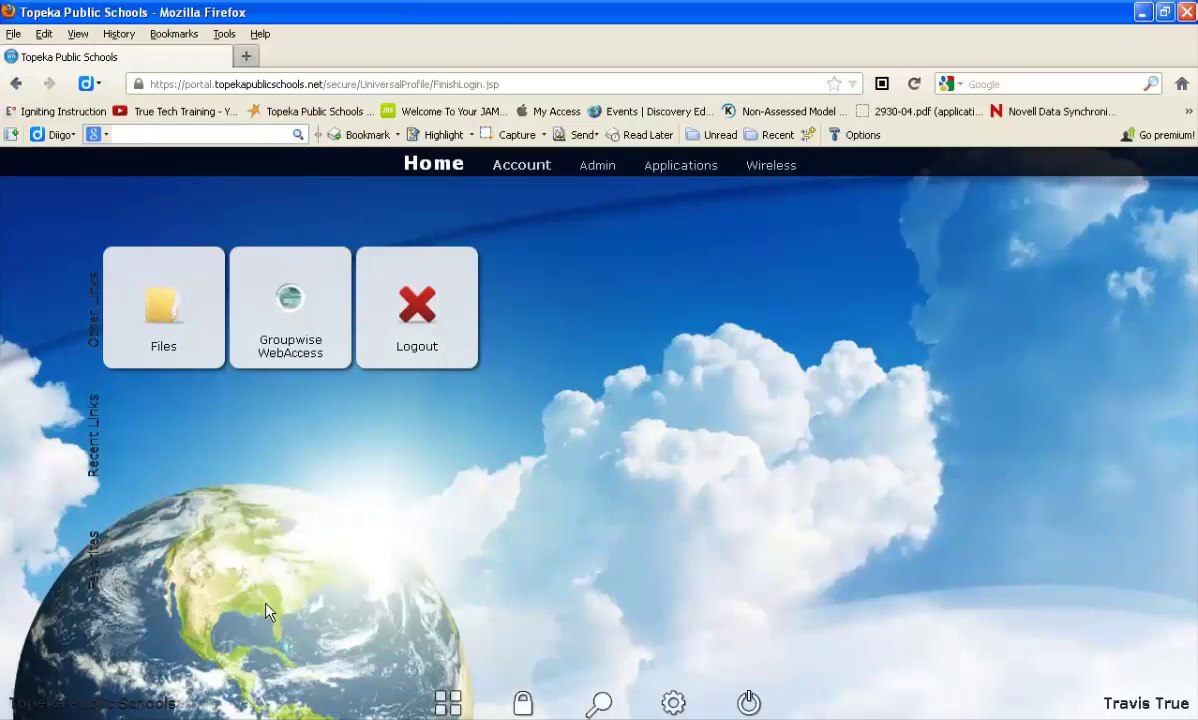
mouse_move(278, 315)
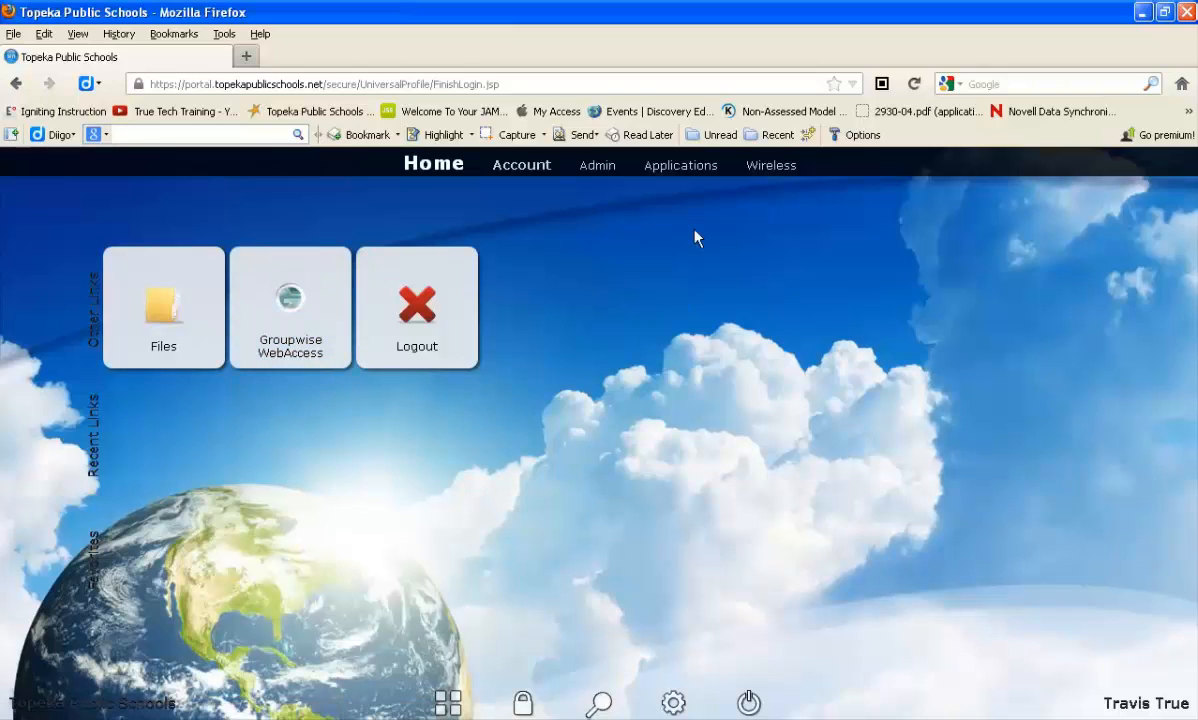
mouse_move(695, 175)
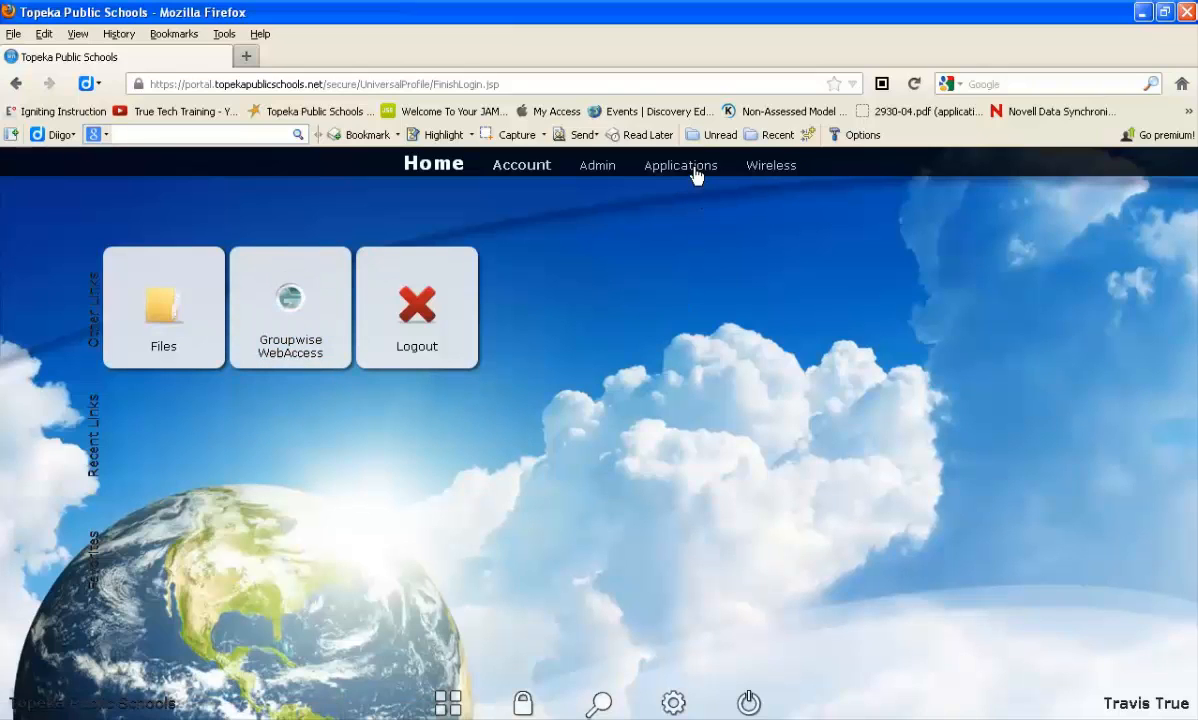
- Go to the Applications page from the top navigation bar
left_click(680, 165)
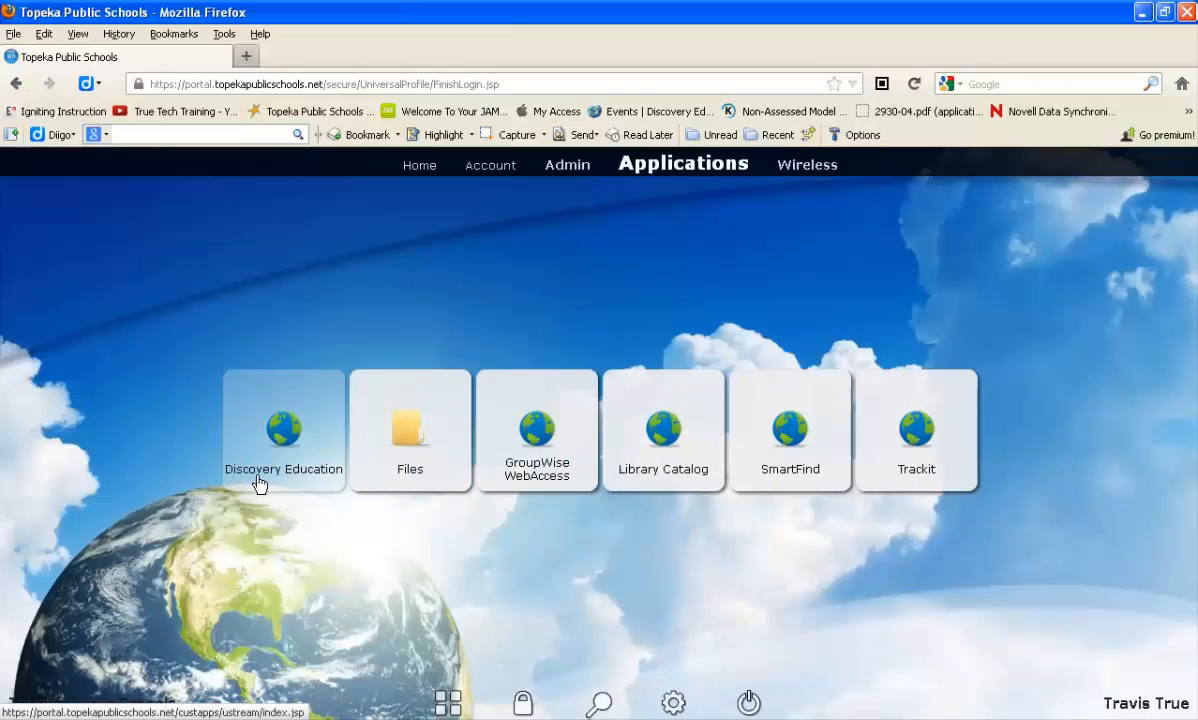
mouse_move(438, 444)
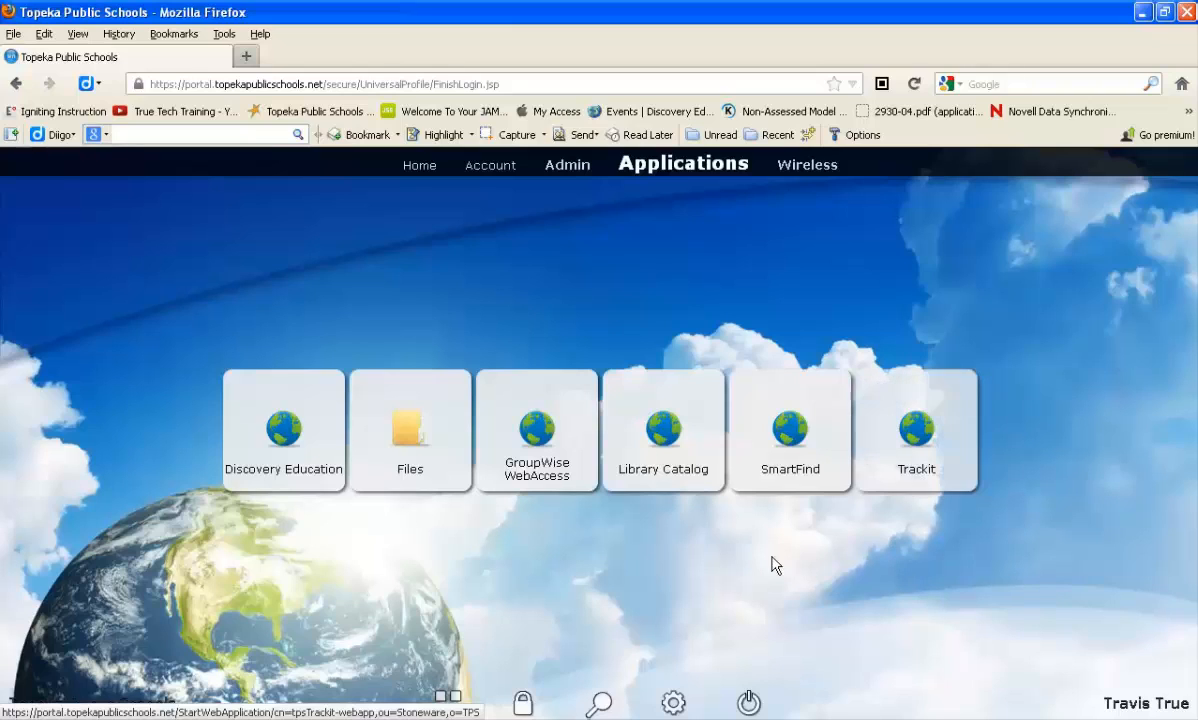
mouse_move(538, 487)
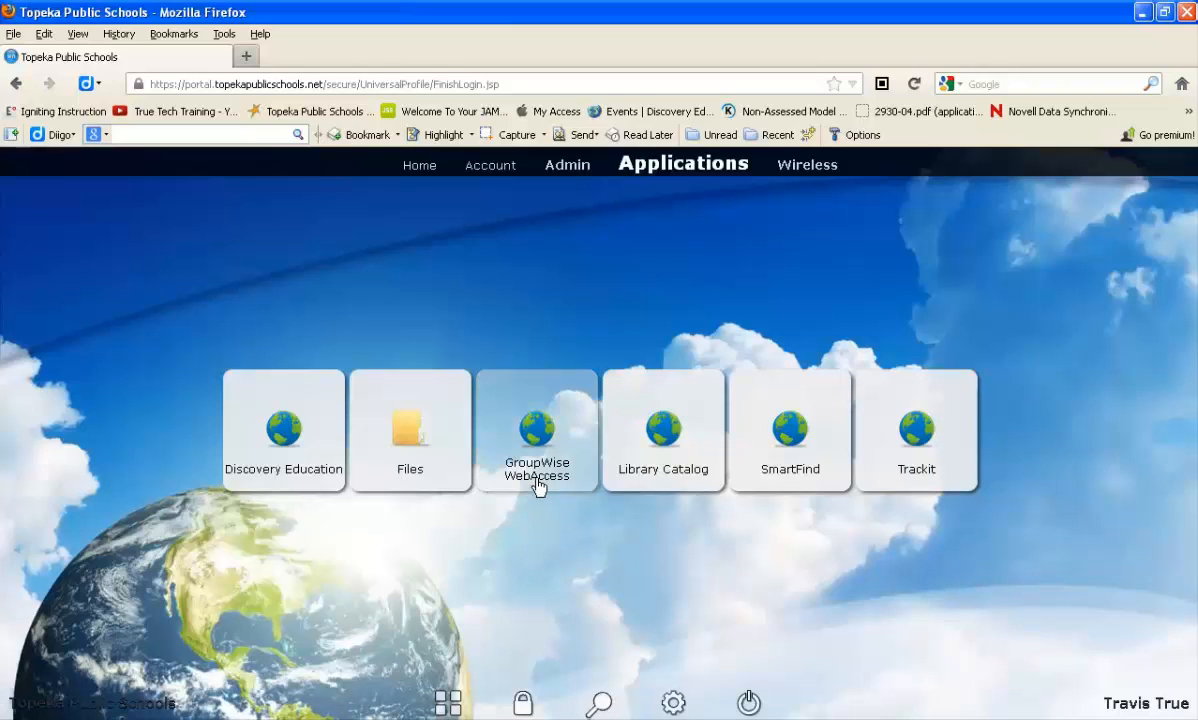
- Launch the GroupWise WebAccess tile and wait while it loads
left_click(537, 430)
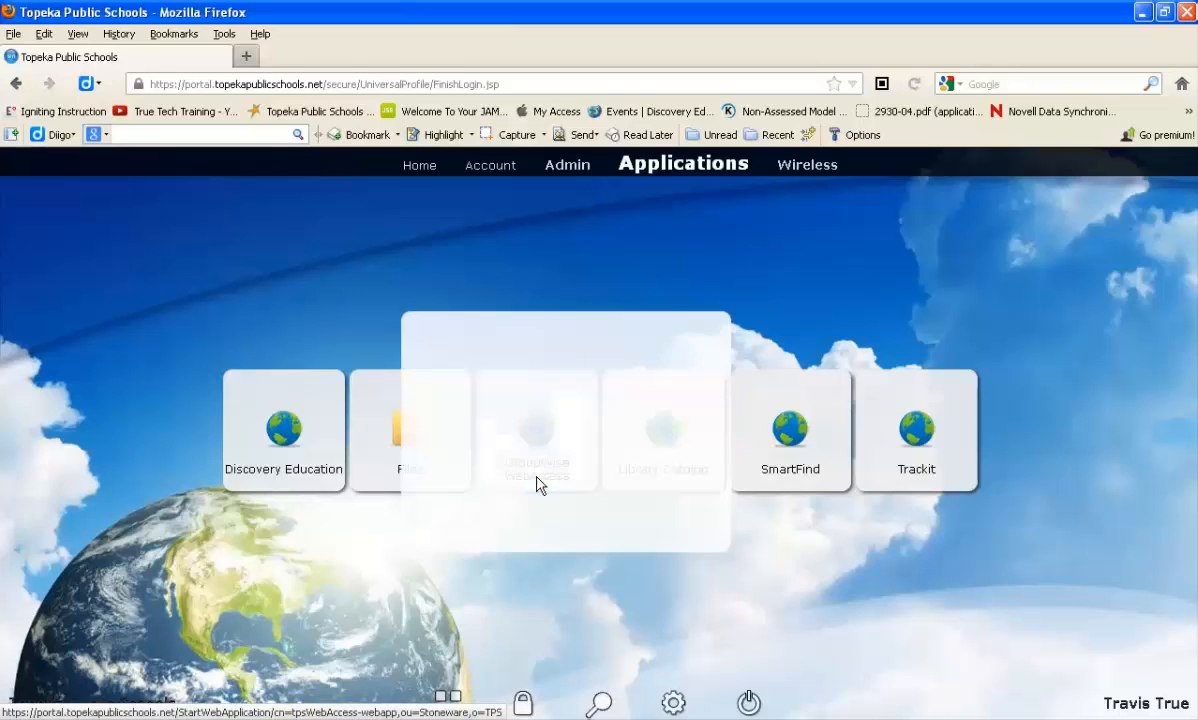
left_click(537, 430)
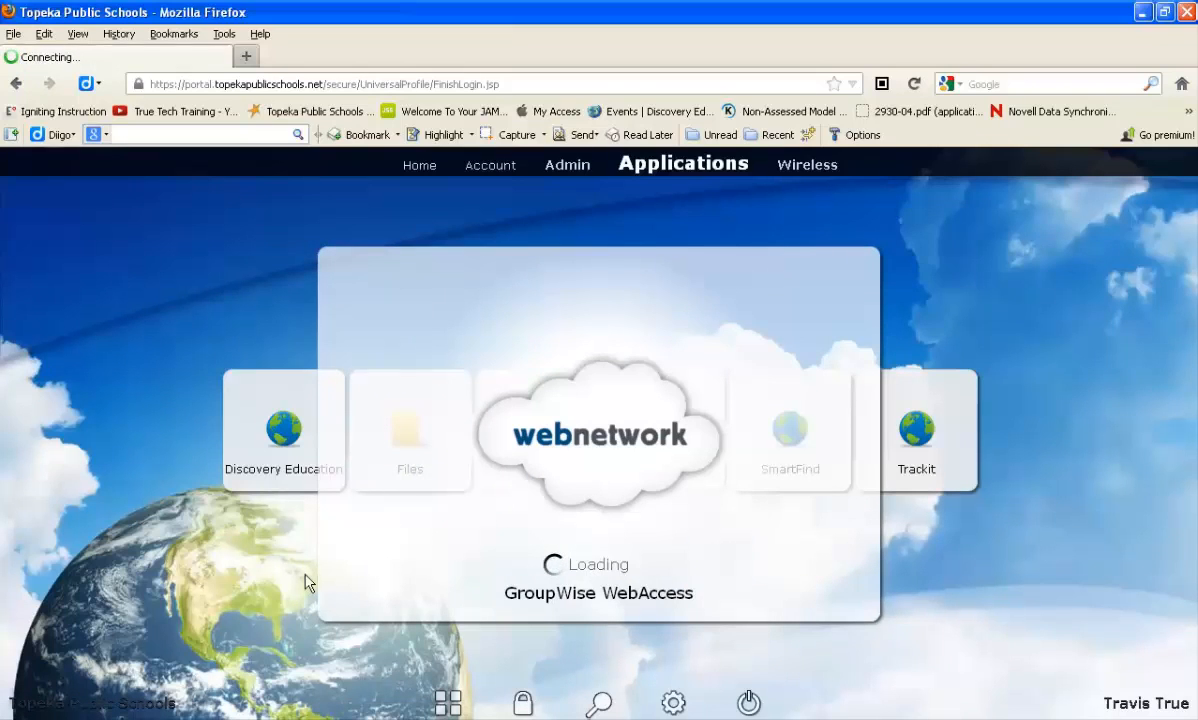
mouse_move(301, 581)
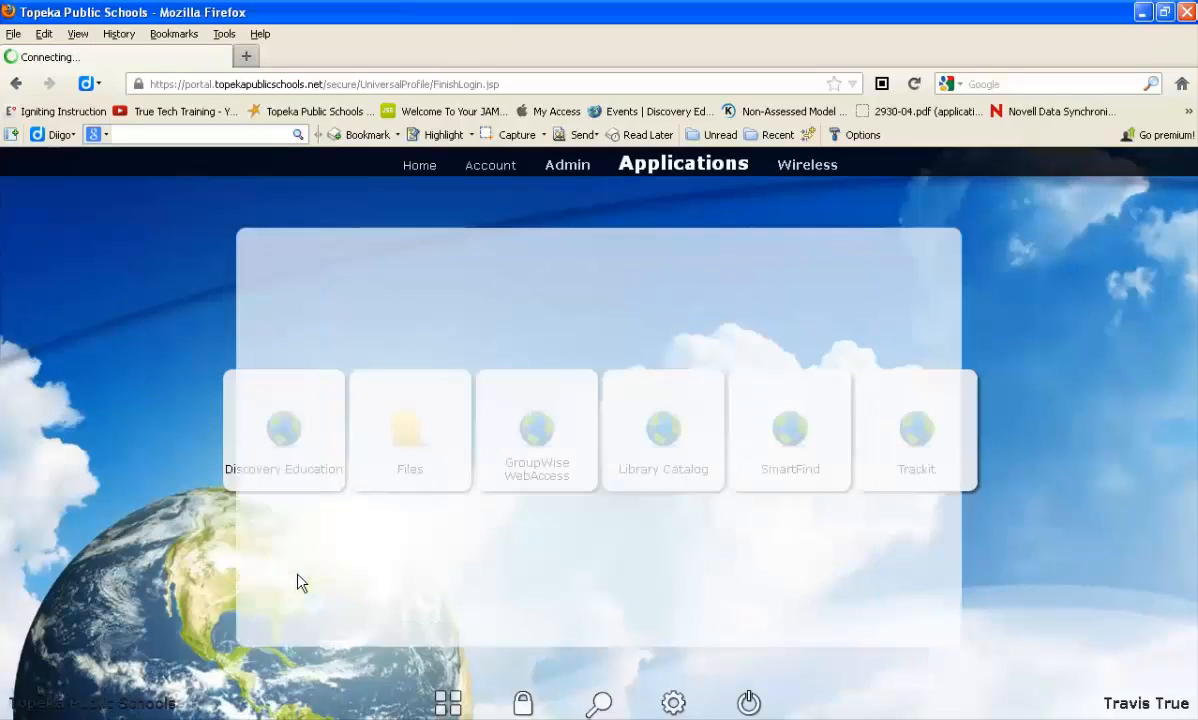
left_click(537, 430)
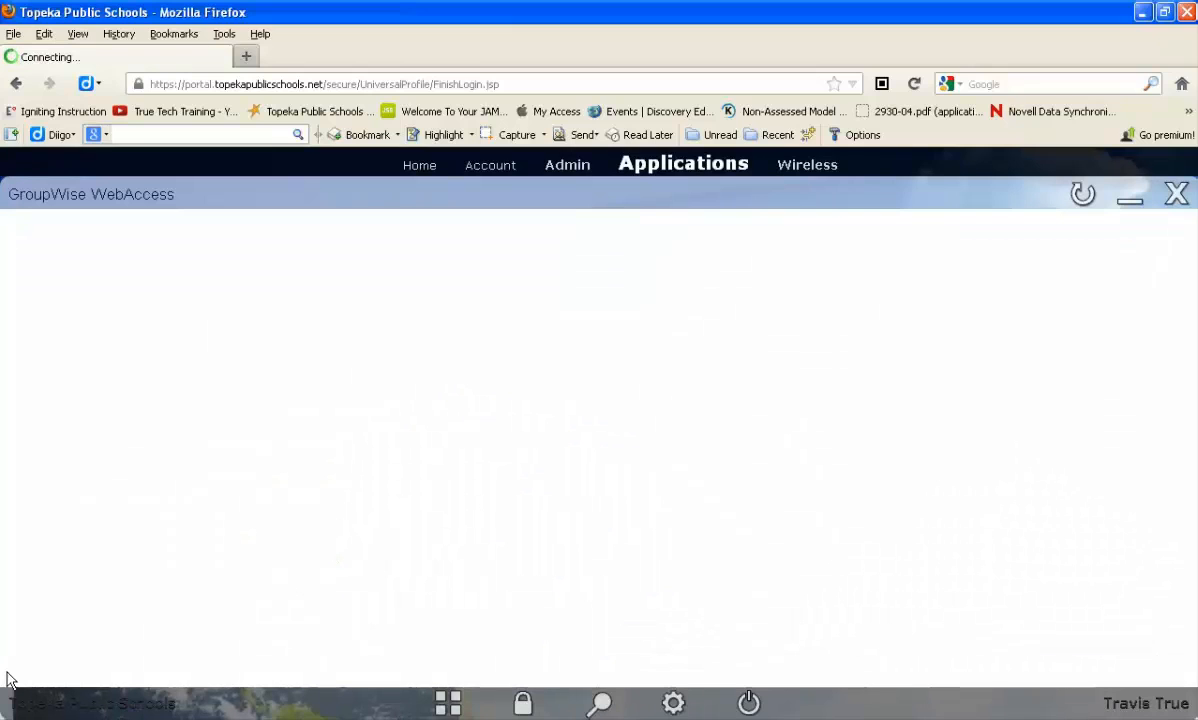